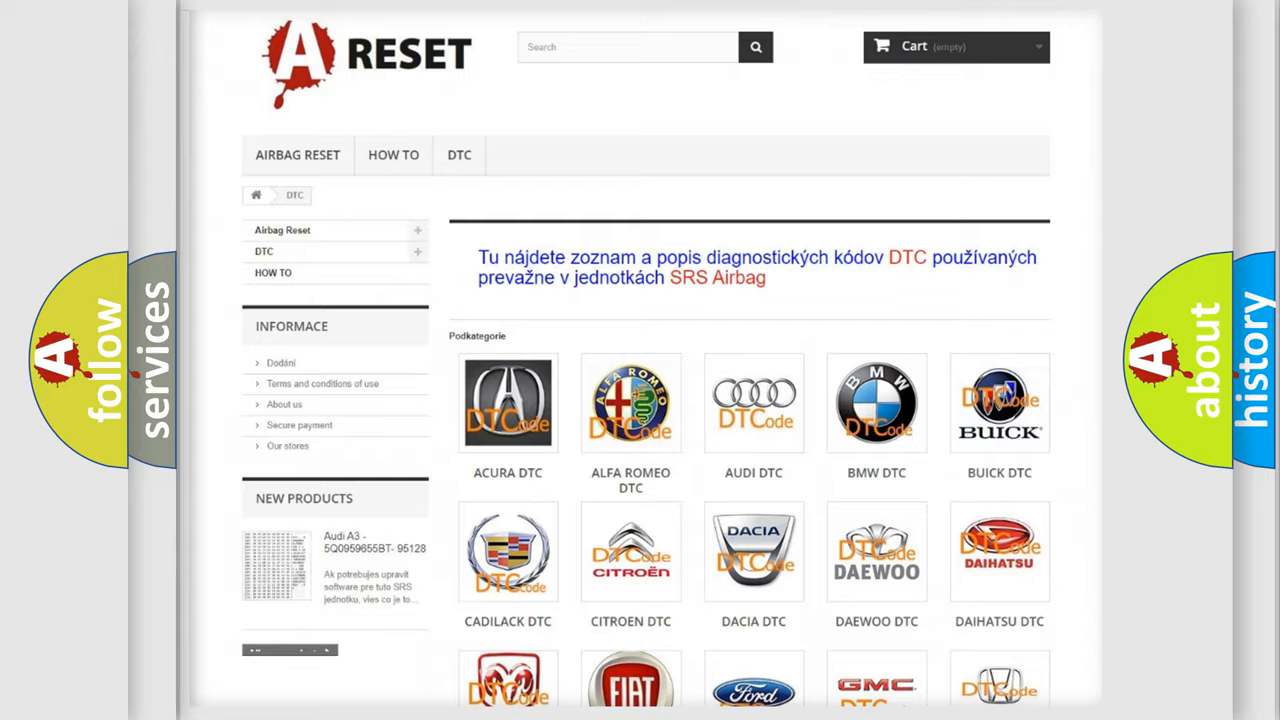
Scroll the DTC category page down to reveal the Chevrolet DTC tile.
scroll("down", 3)
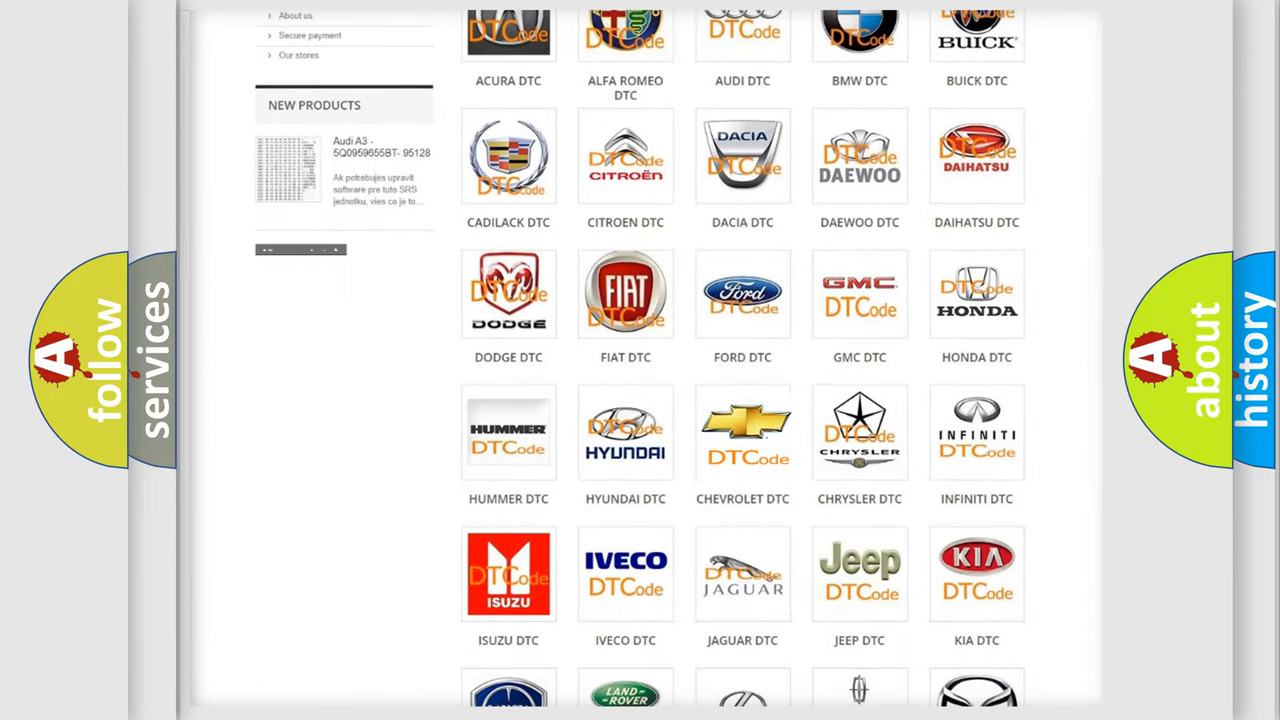
Open Chevrolet DTC and scroll through its airbag codes from B0002, returning to the top.
left_click(742, 432)
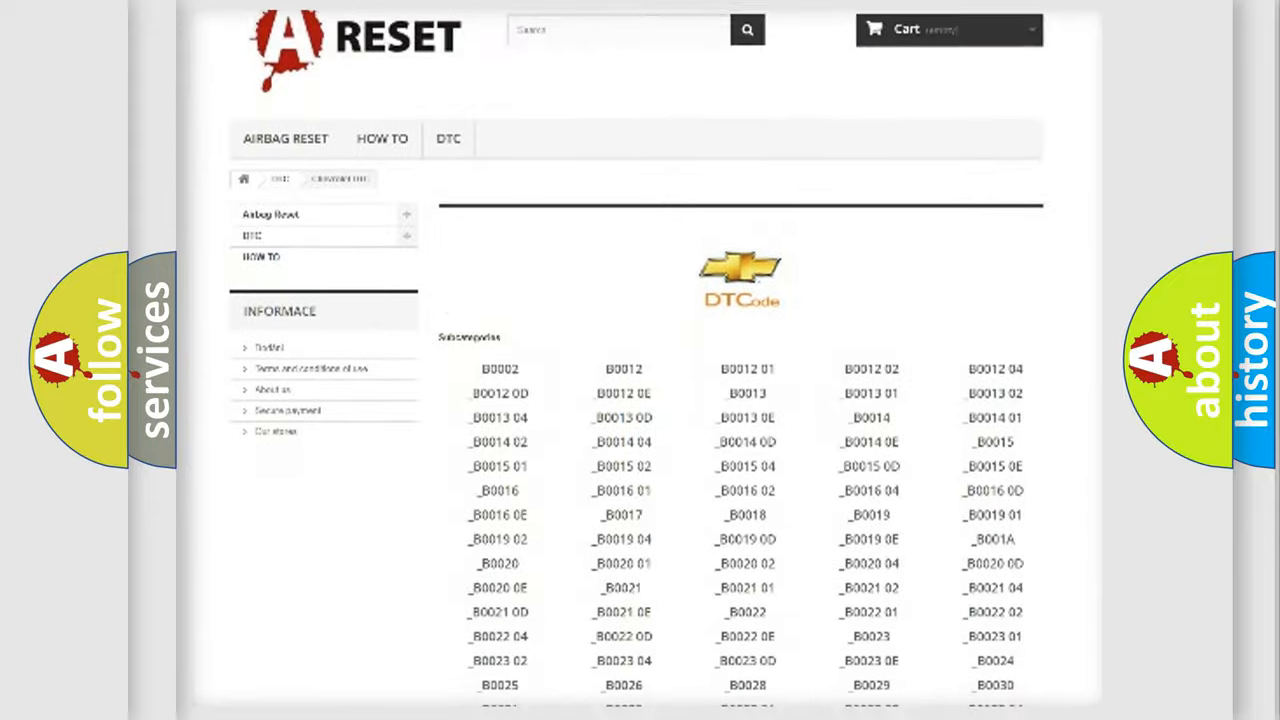
scroll("down", 3)
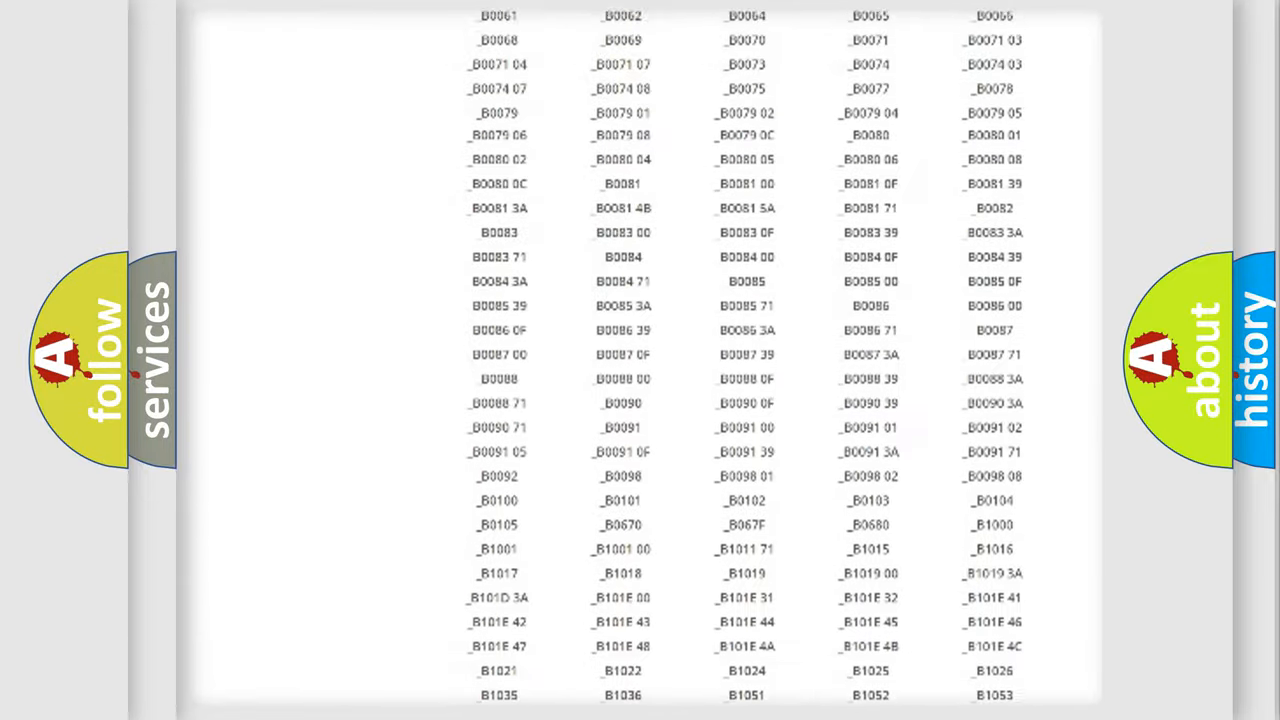
scroll("up", 3)
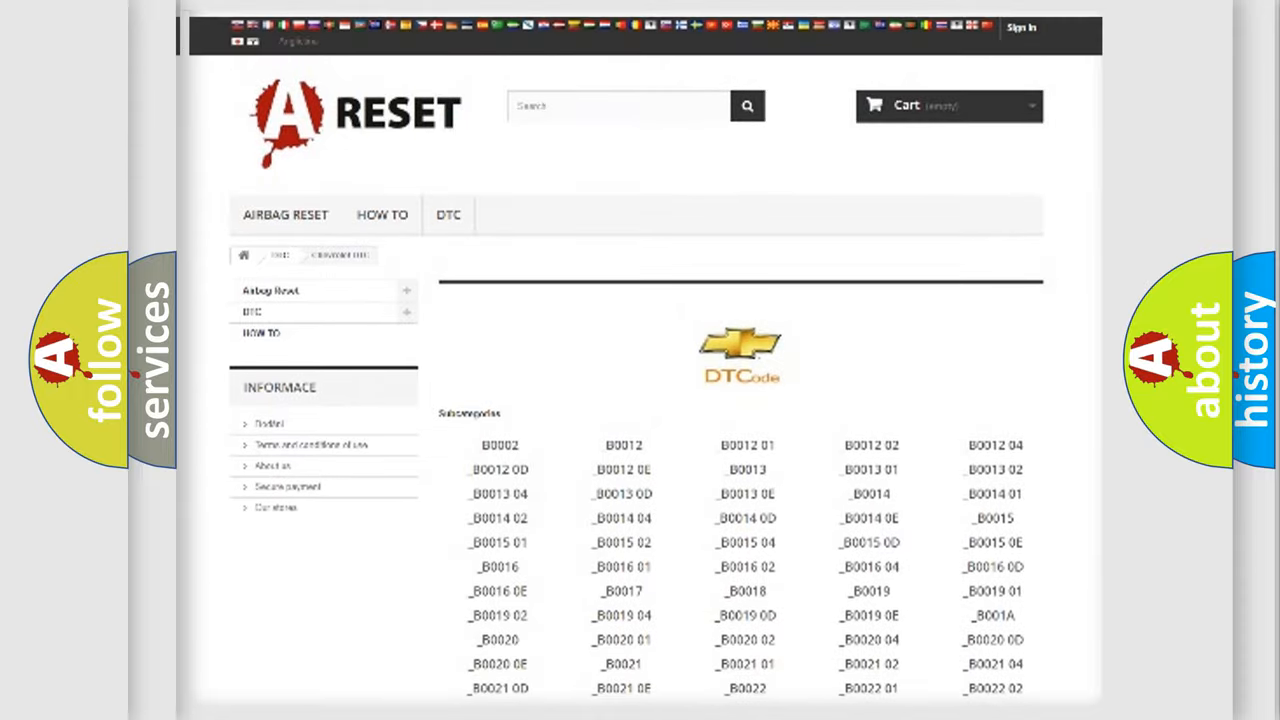